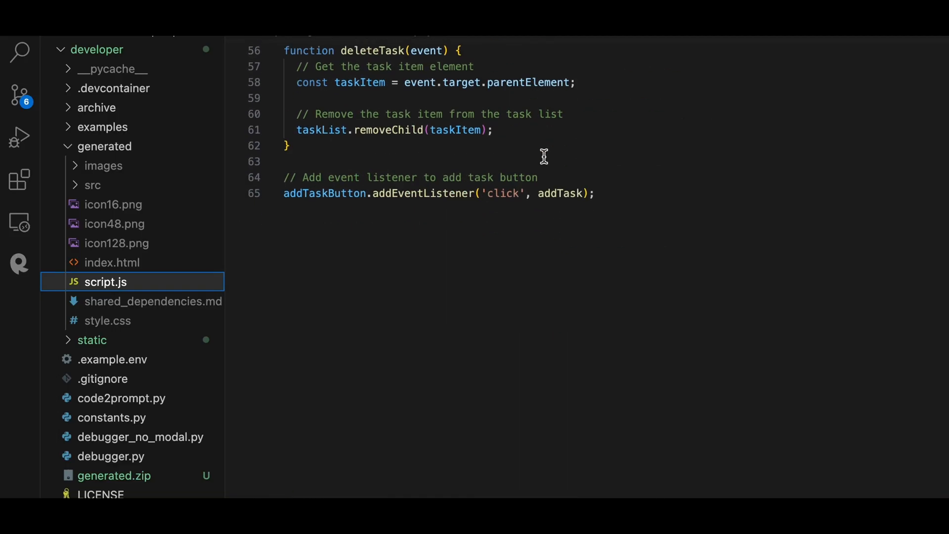
# Step: Show the generated to-do app's index.html markup in the editor
pyautogui.click(112, 262)
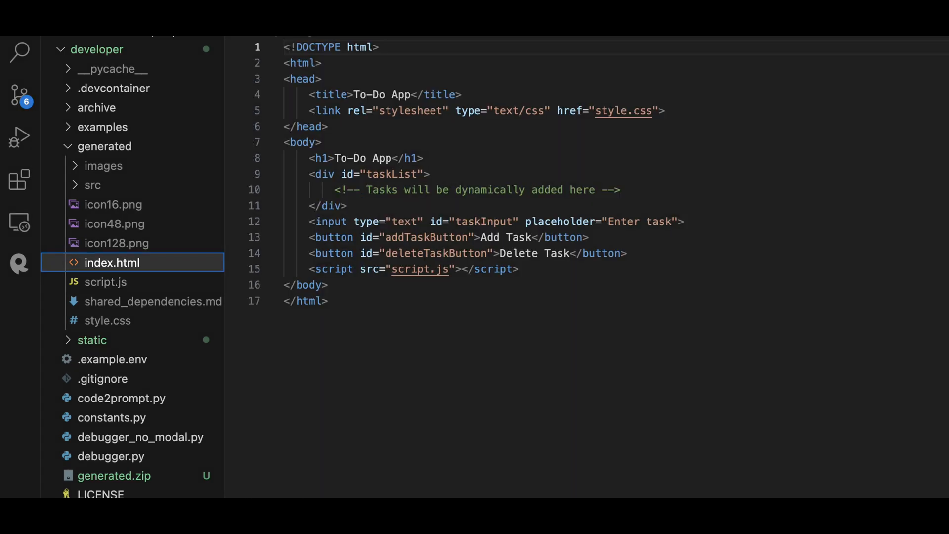
pyautogui.click(107, 320)
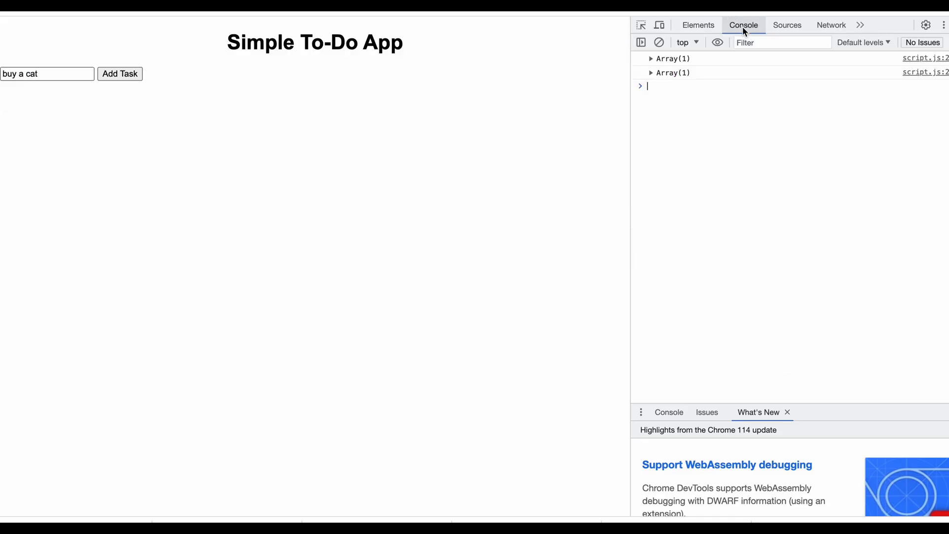
# Step: View the DevTools Console messages for the Simple To-Do App with 'buy a cat' entered
pyautogui.click(651, 73)
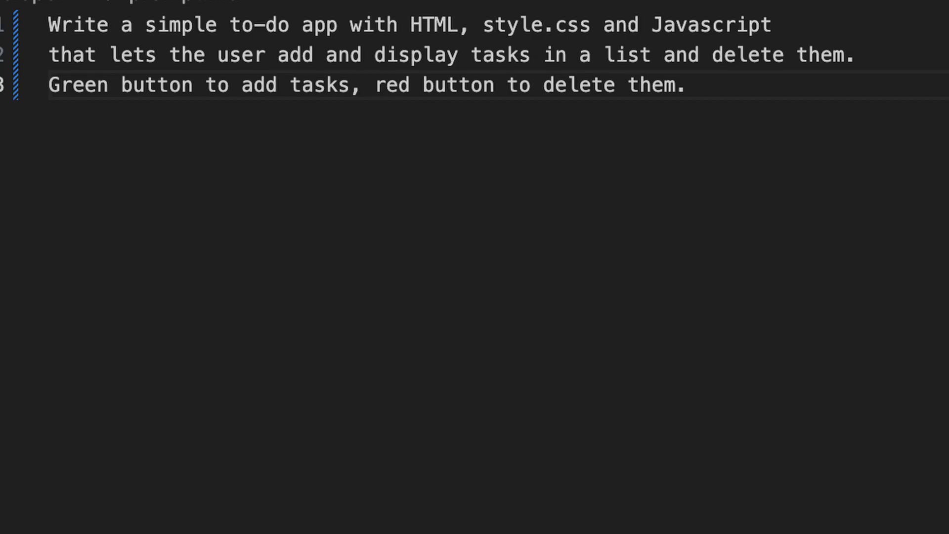
# Step: Select the phrase 'in a list and' within the revised to-do app prompt
pyautogui.moveTo(543, 55); pyautogui.dragTo(698, 54)
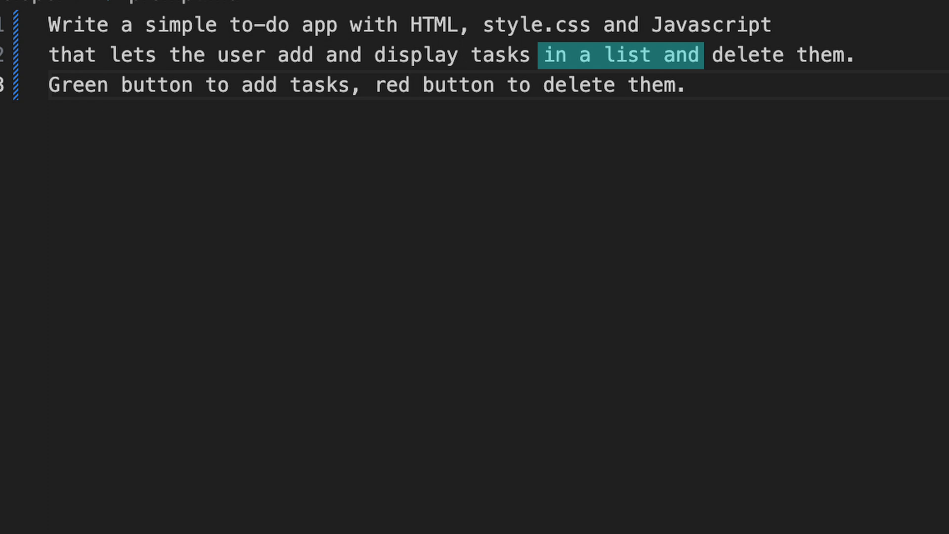
pyautogui.doubleClick(363, 85)
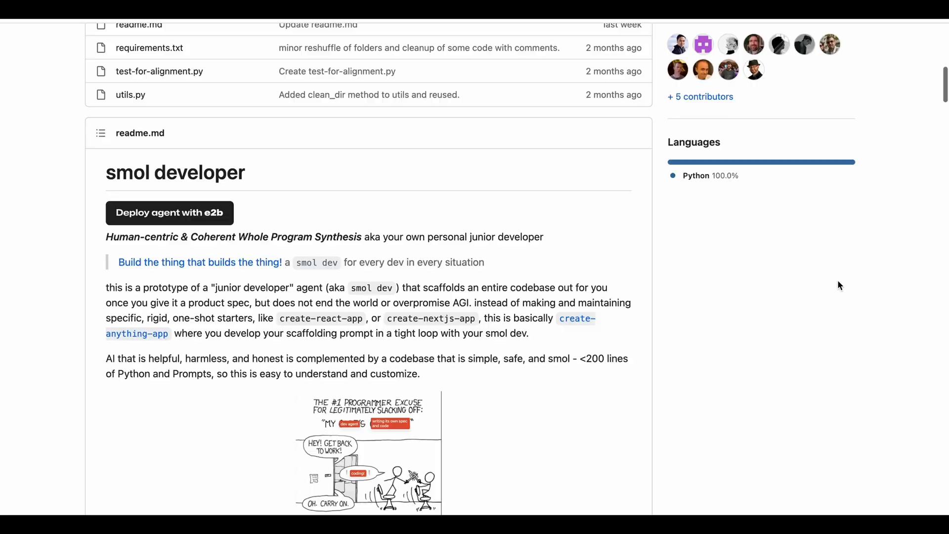
# Step: Enter 'go out' in the new-prompt app and add 'feed the cat' in the old-prompt app
pyautogui.scroll(-3)
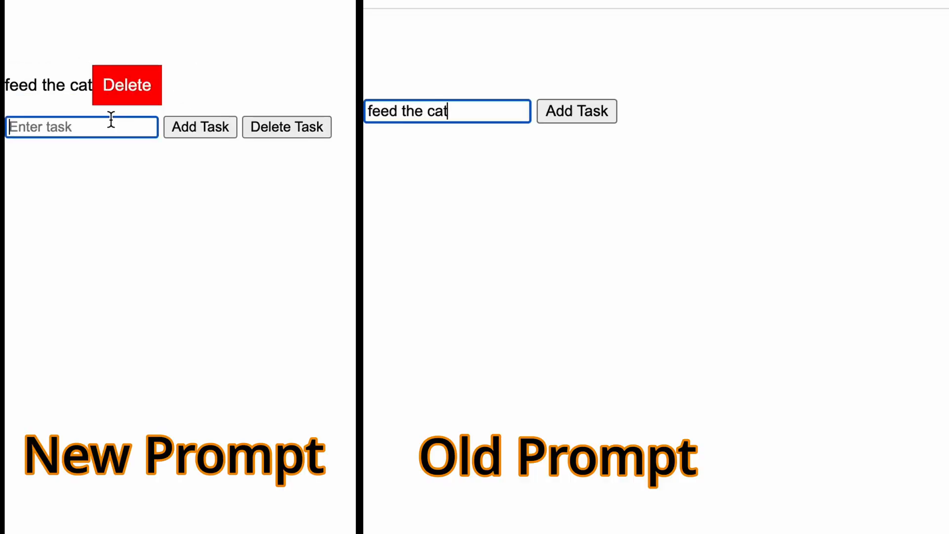
pyautogui.write('go out')
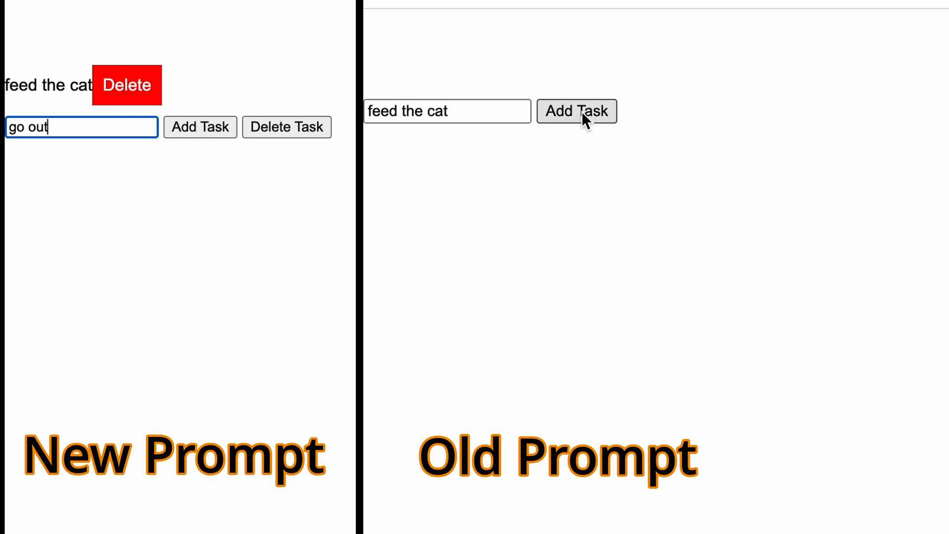
pyautogui.click(200, 127)
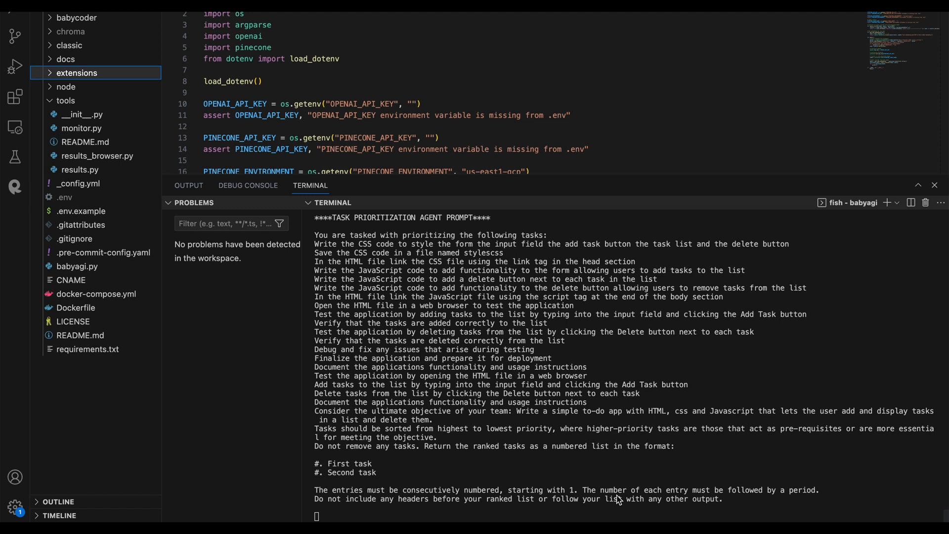
pyautogui.scroll(-3)
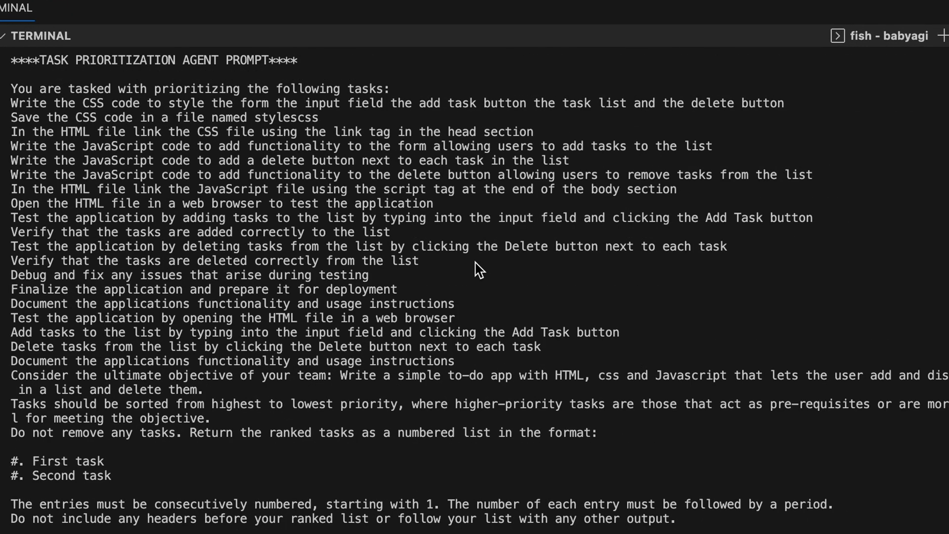
pyautogui.scroll(-3)
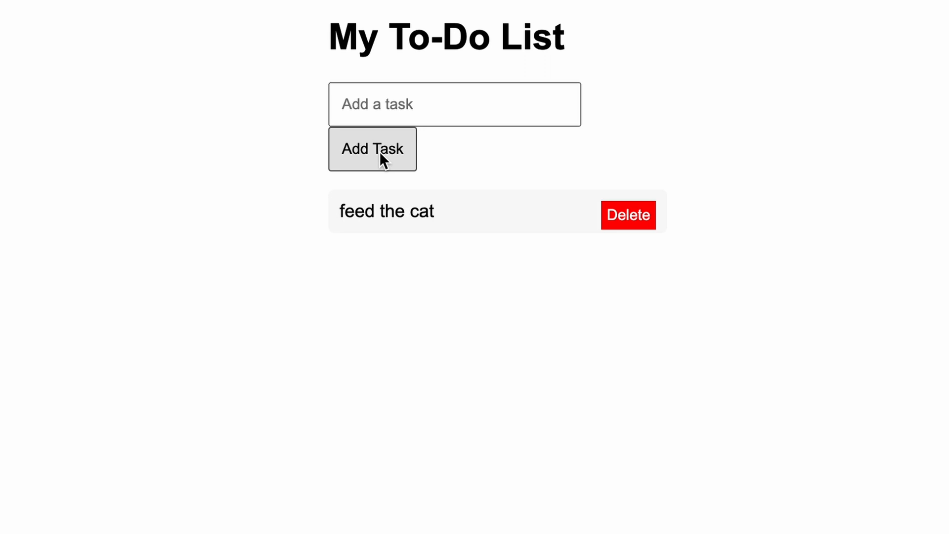
# Step: Add 'shopping' as a second task below 'feed the cat' in My To-Do List
pyautogui.write('sho')
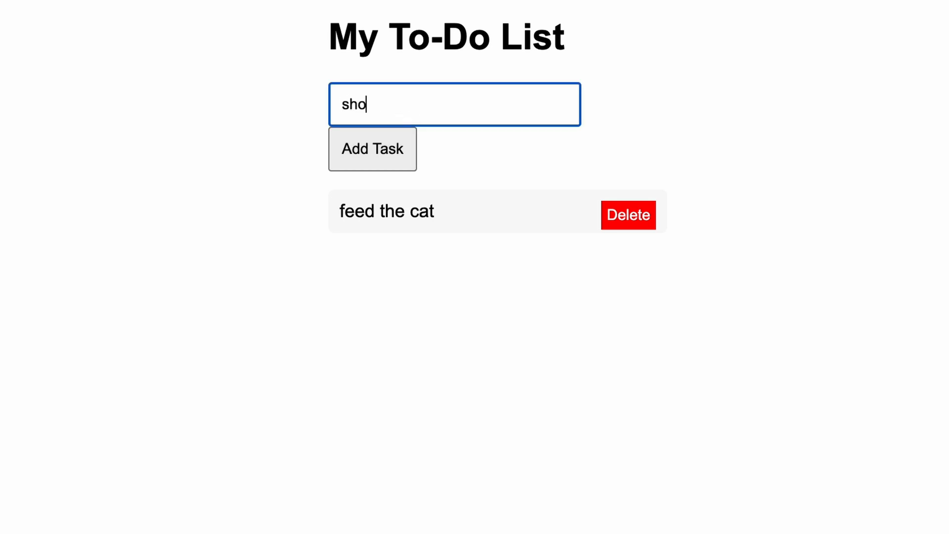
pyautogui.click(372, 149)
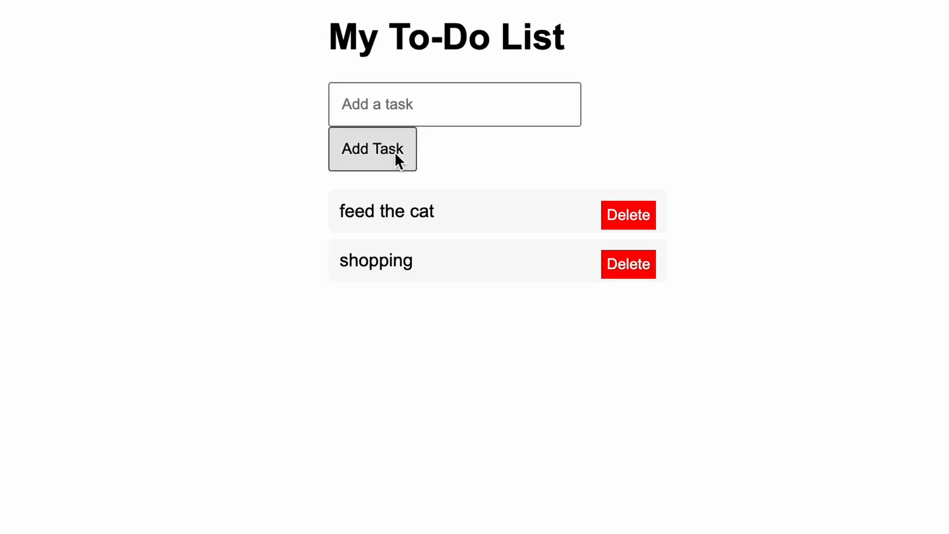
pyautogui.click(453, 104)
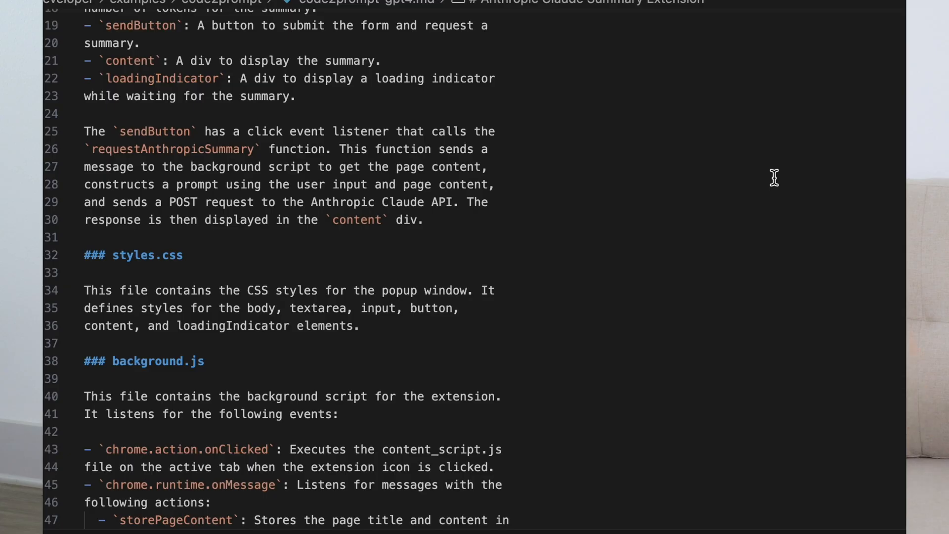
pyautogui.scroll(-3)
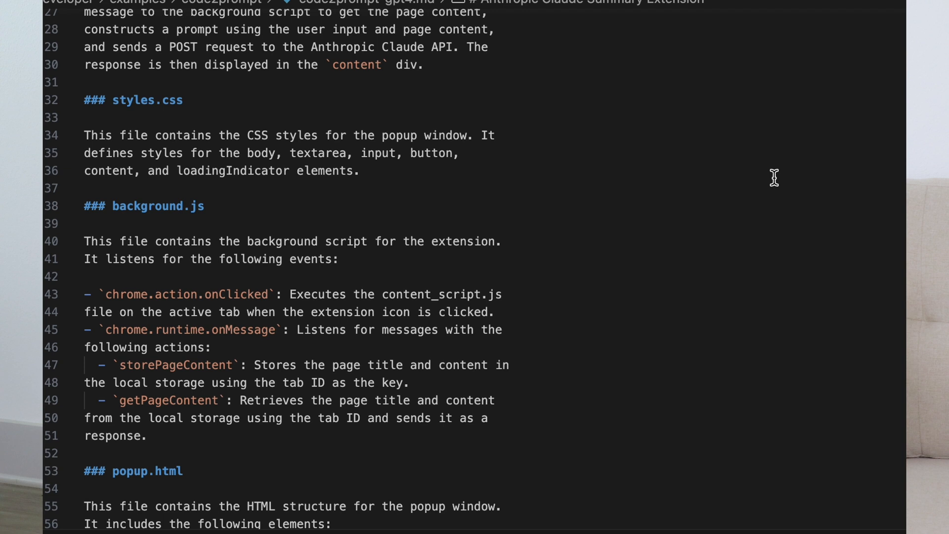
pyautogui.scroll(-3)
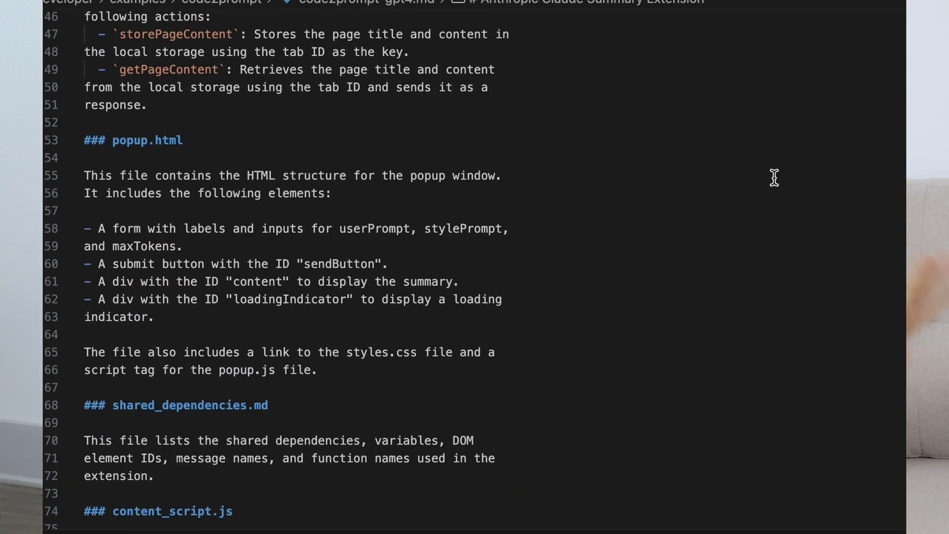
pyautogui.scroll(-3)
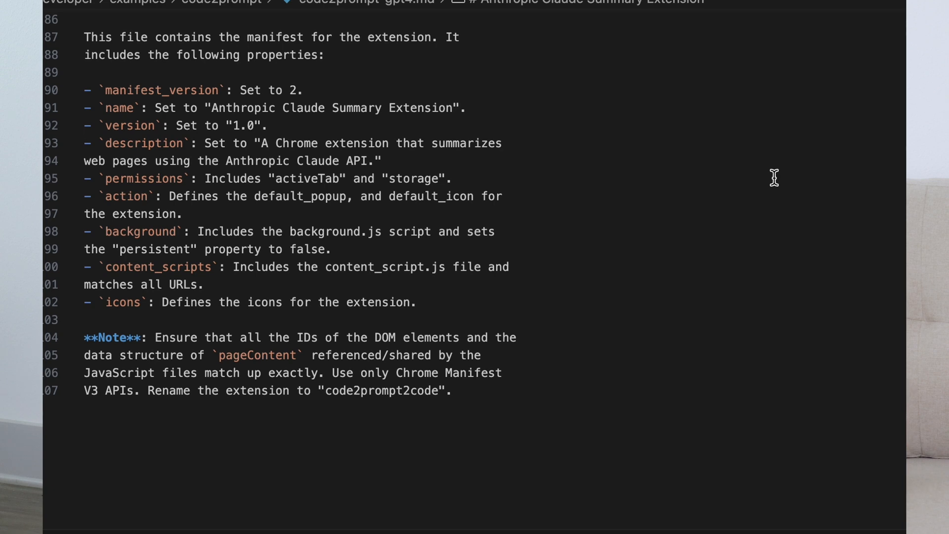
pyautogui.scroll(3)
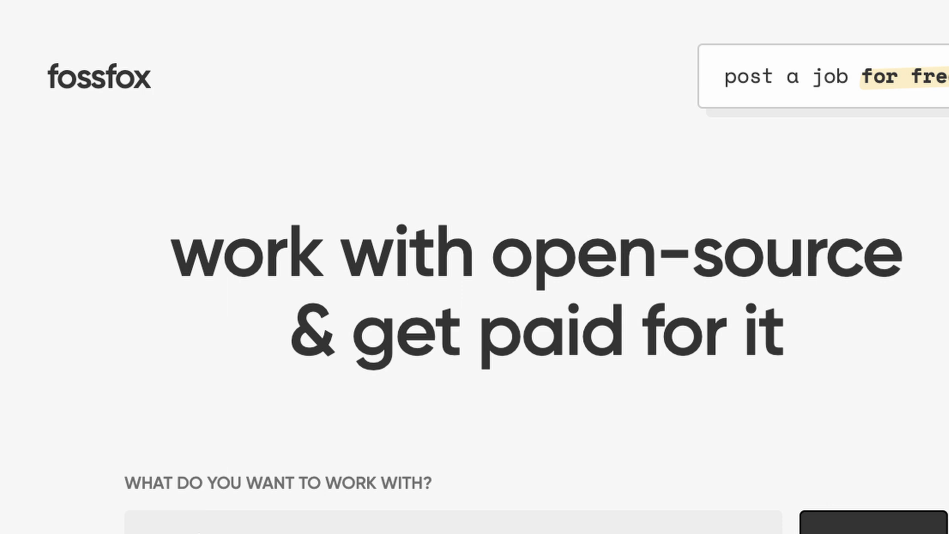
# Step: Open a job posting and analyze it with the JobAnalyzer extension popup
pyautogui.scroll(-3)
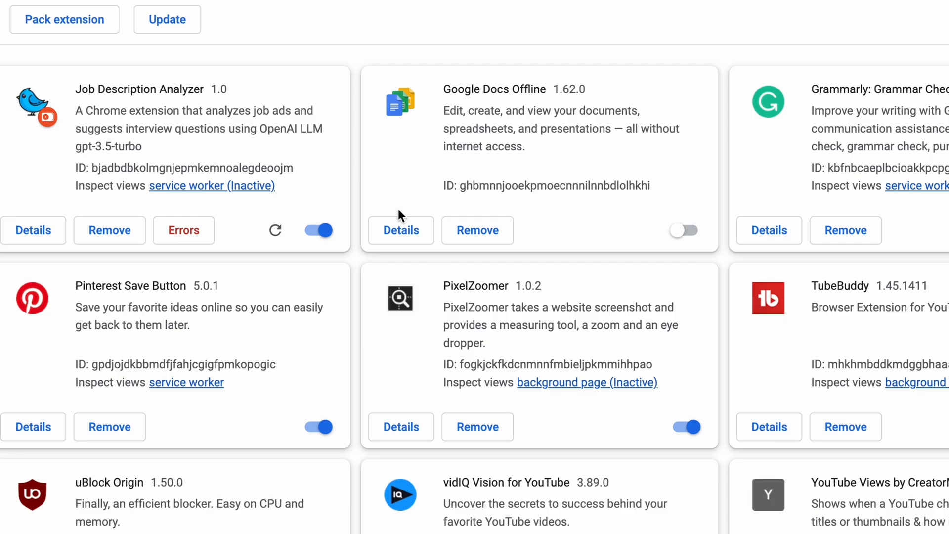
pyautogui.click(183, 231)
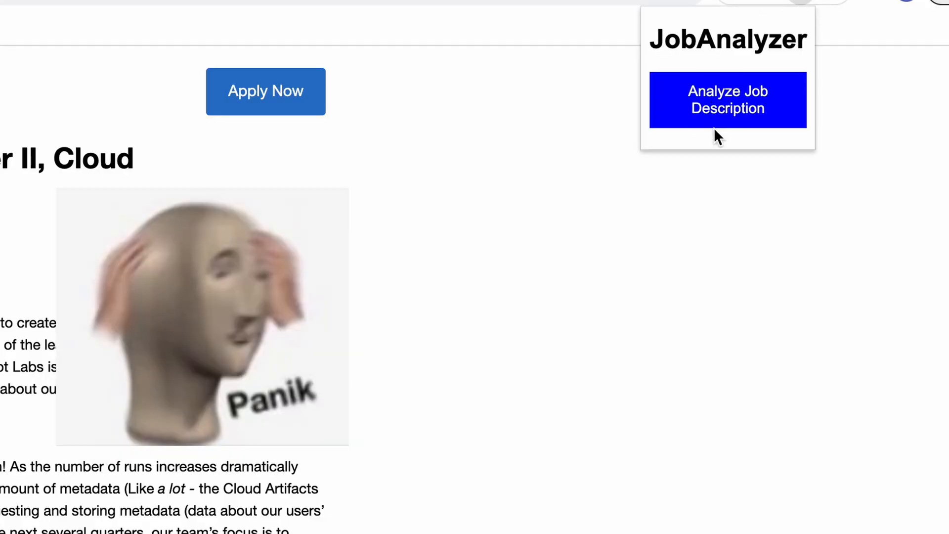
pyautogui.click(727, 99)
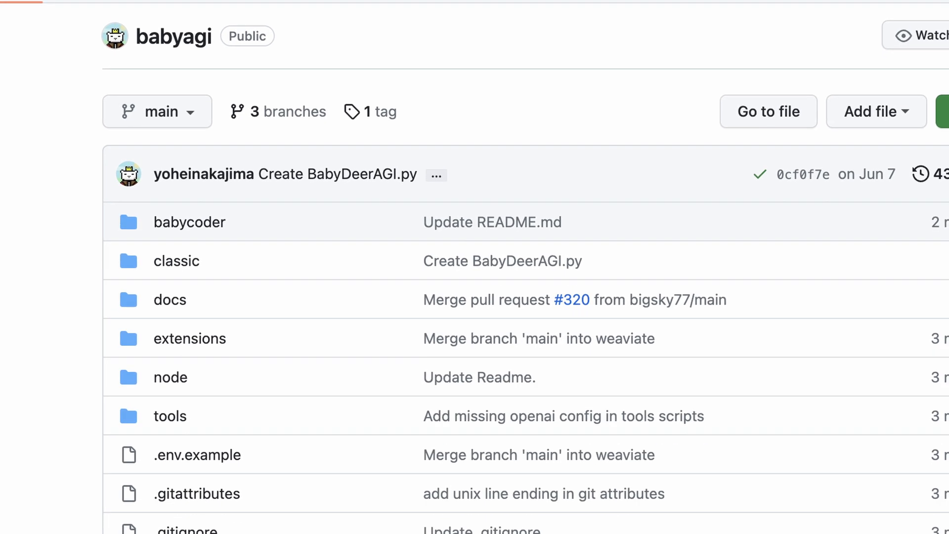
# Step: Scroll through the babyagi repository's folder and file list on GitHub
pyautogui.scroll(-3)
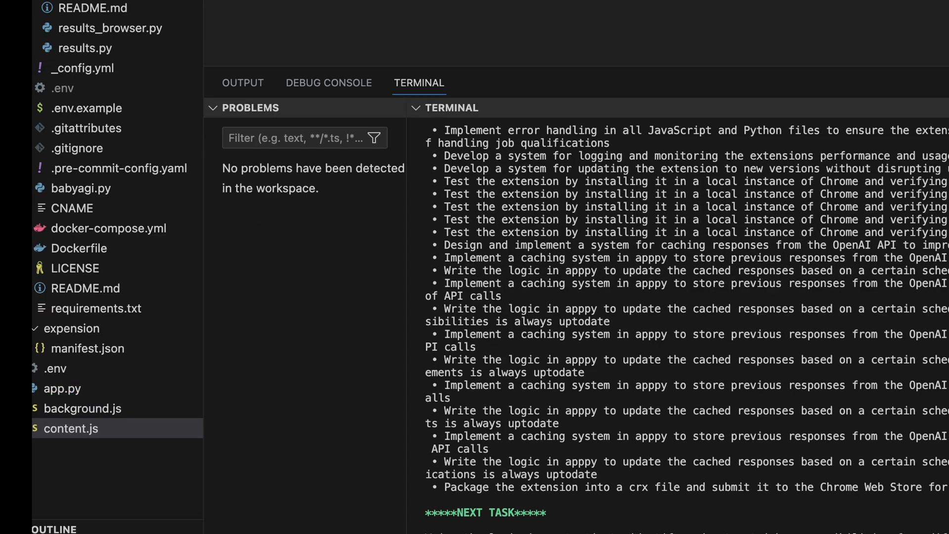
# Step: View a generated extension file alongside the agent's terminal task list
pyautogui.click(71, 428)
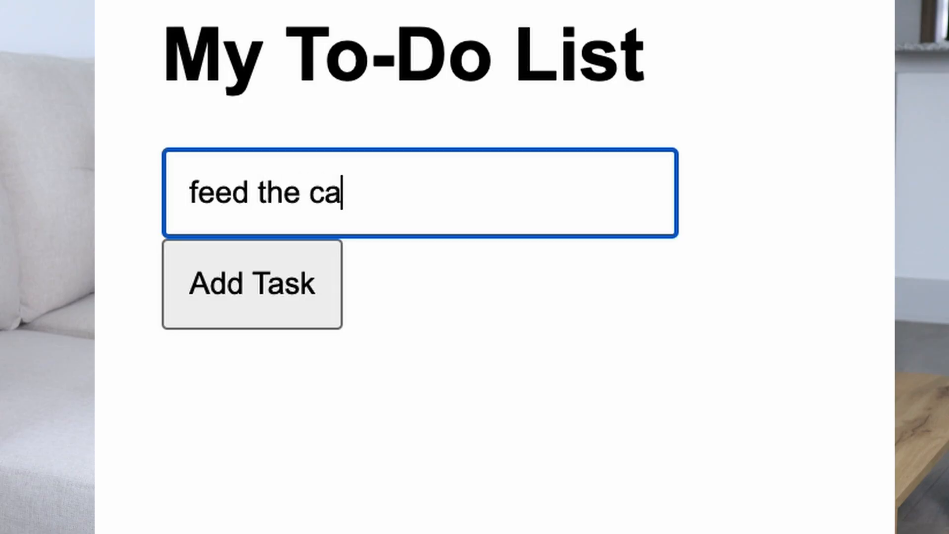
# Step: Add 'feed the cat' as a task in My To-Do List
pyautogui.click(252, 284)
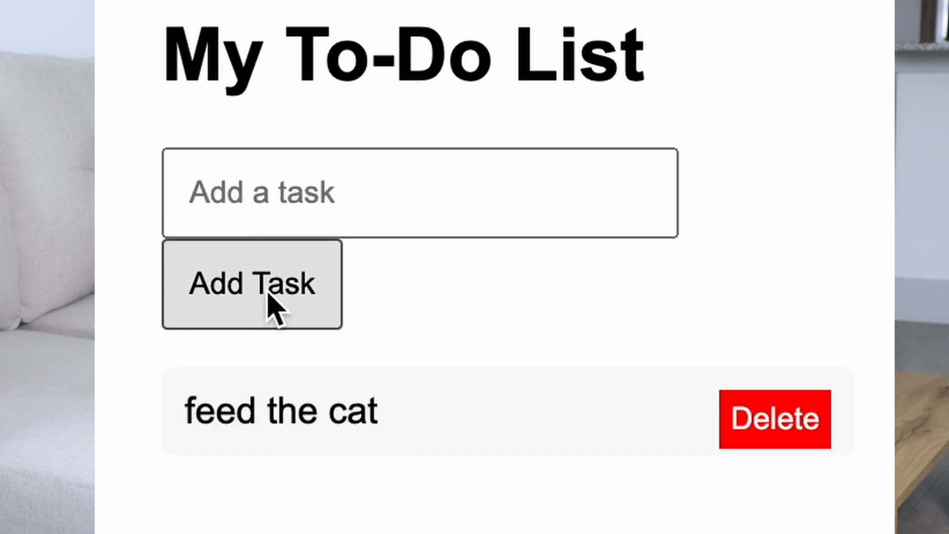